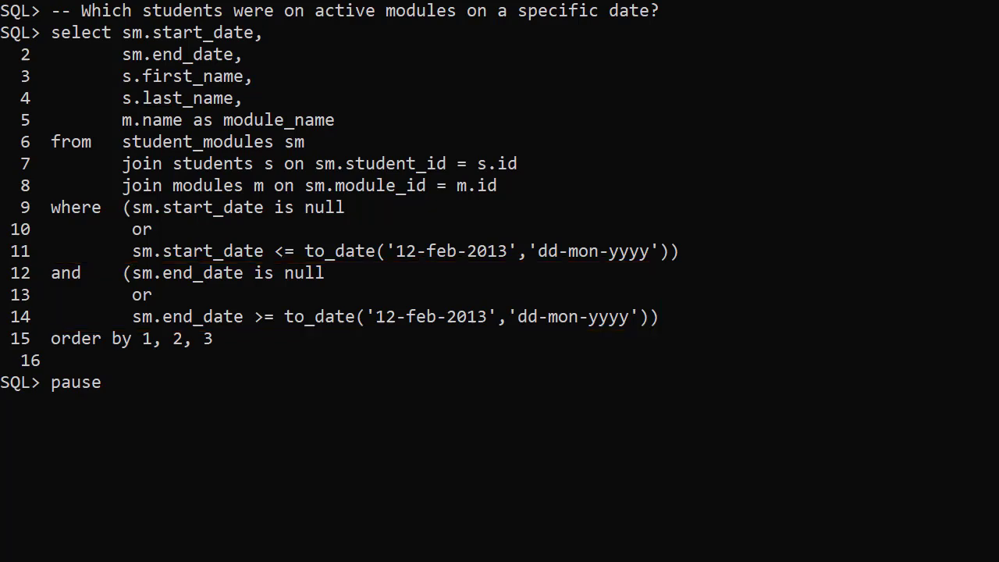
# Step: Execute the AS OF PERIOD FOR query for 12-feb-2013, returning Jean Gray's Evolution and Ecology modules
pyautogui.press('Return')
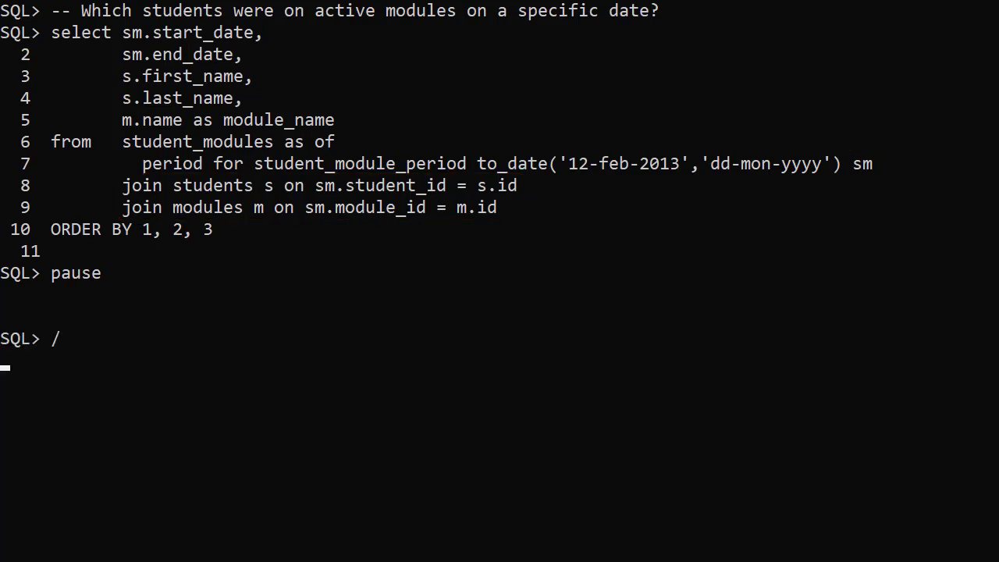
pyautogui.press('Return')
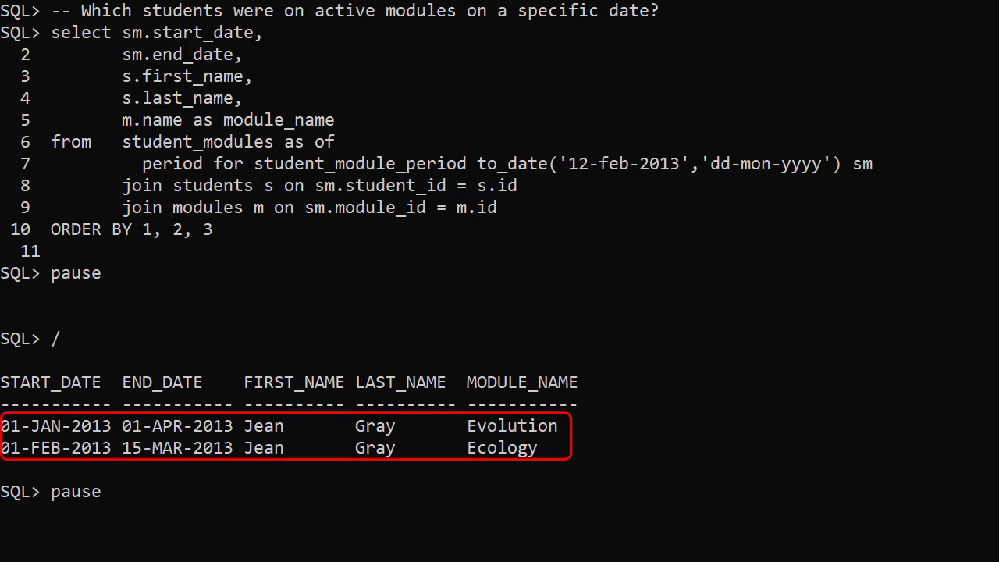